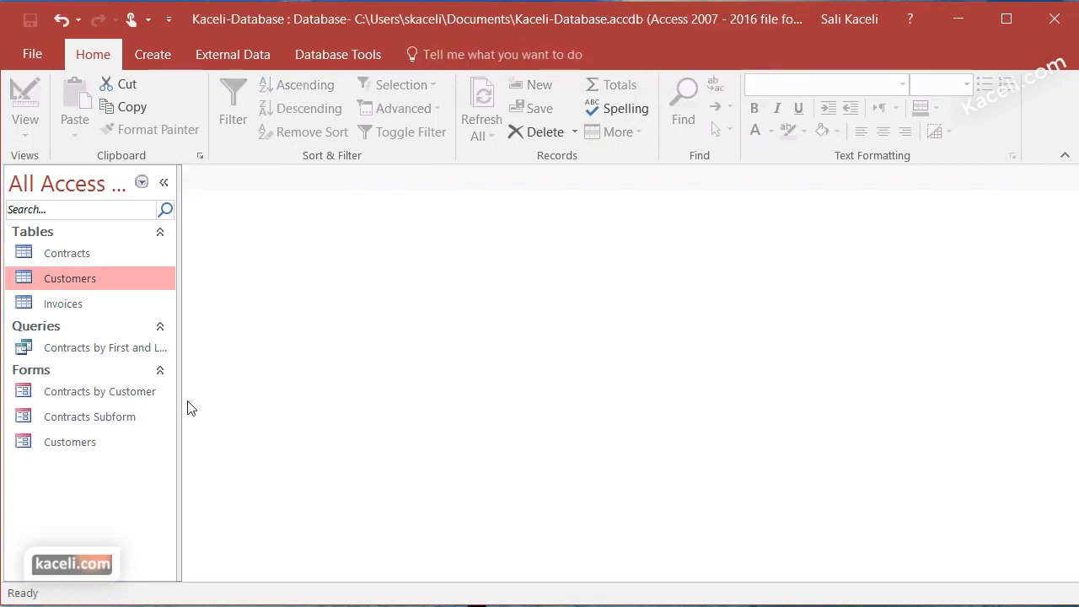
- Open the Contracts by Customer form from the Navigation Pane
{"action": "double_click", "coordinate": [99, 392]}
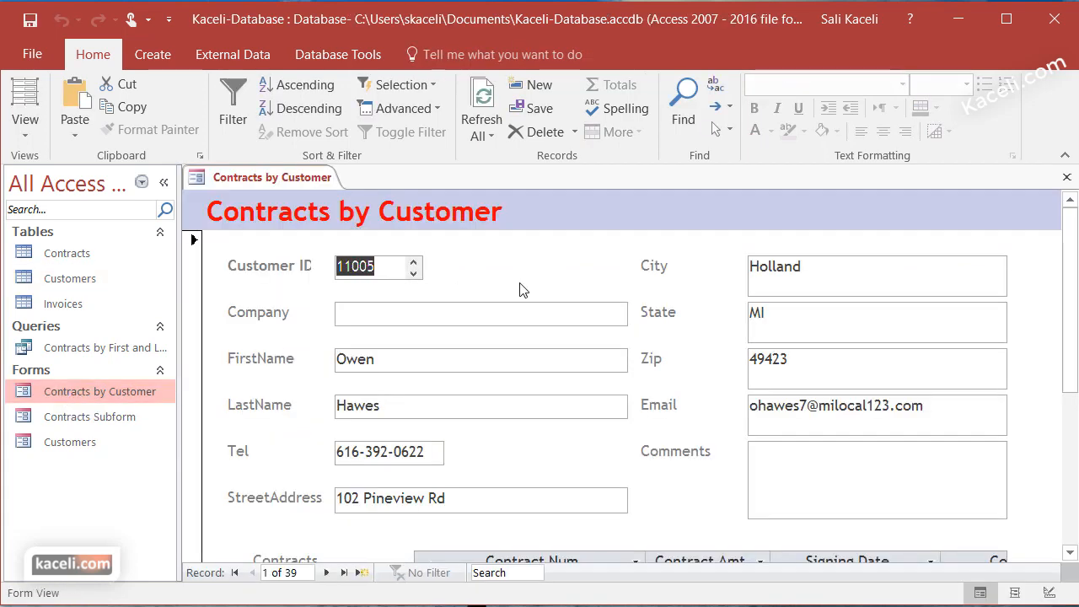
{"action": "mouse_move", "coordinate": [401, 472]}
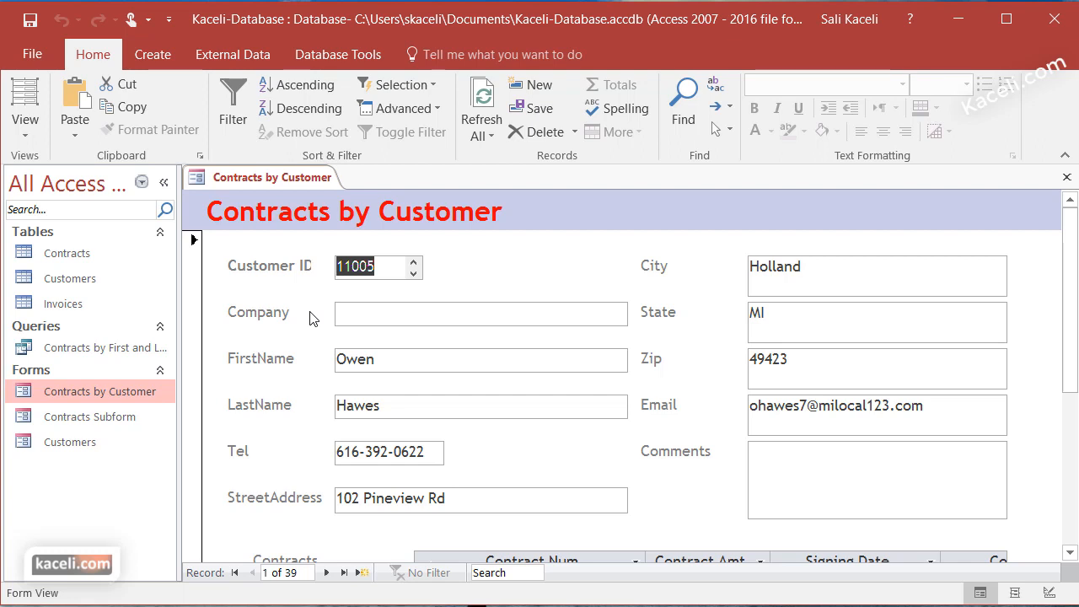
{"action": "left_click", "coordinate": [371, 267]}
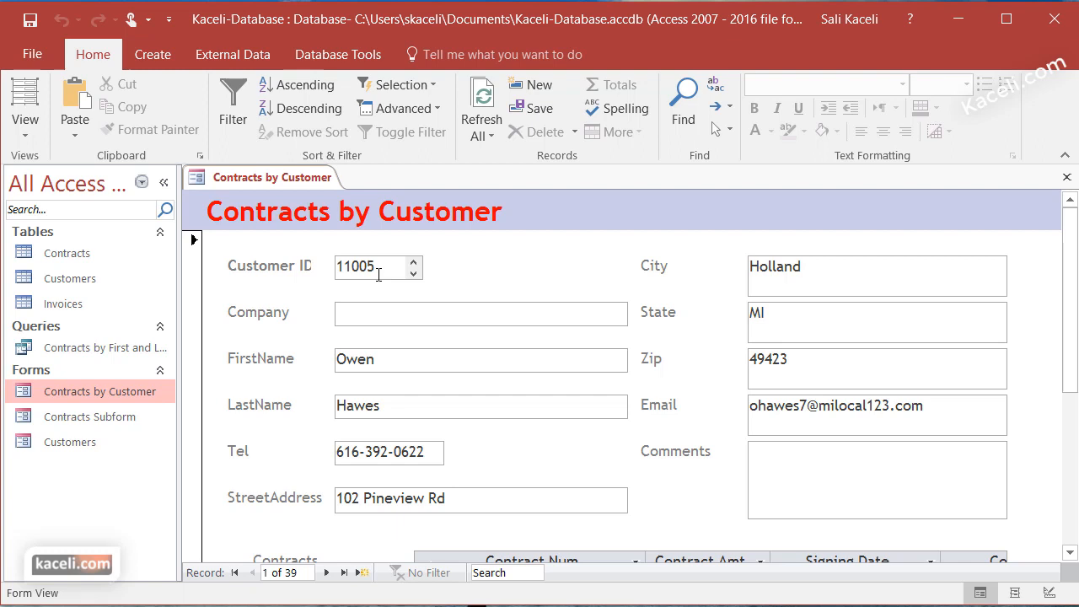
{"action": "mouse_move", "coordinate": [470, 250]}
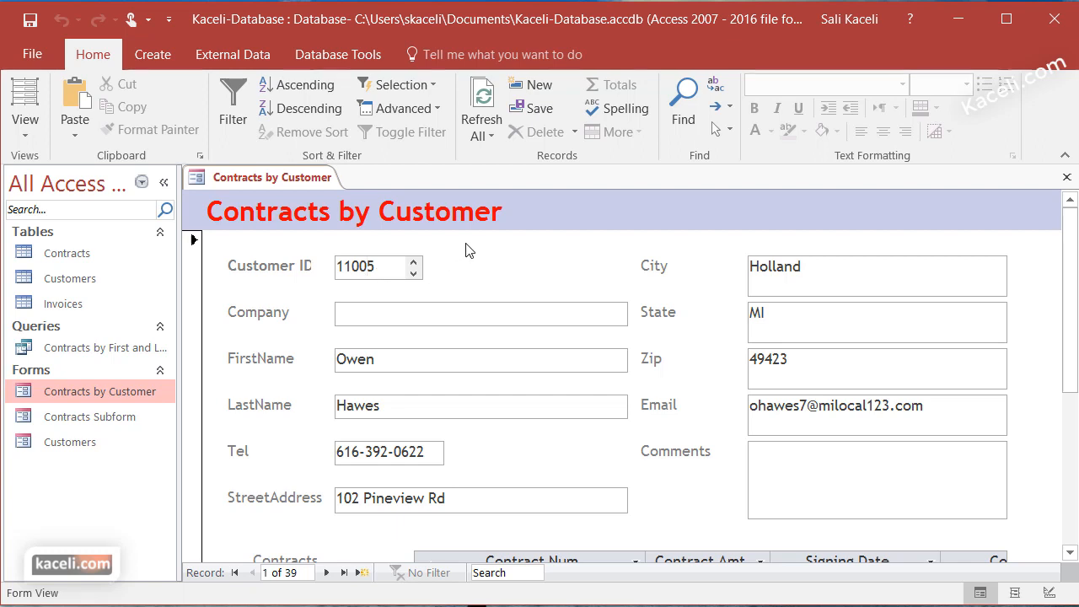
{"action": "mouse_move", "coordinate": [683, 93]}
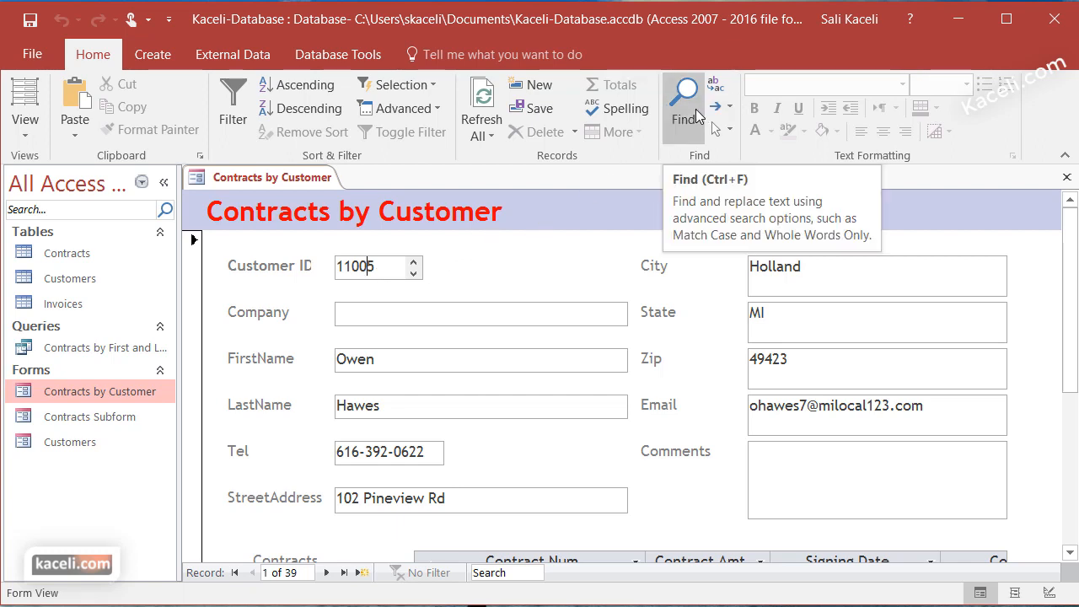
{"action": "mouse_move", "coordinate": [727, 108]}
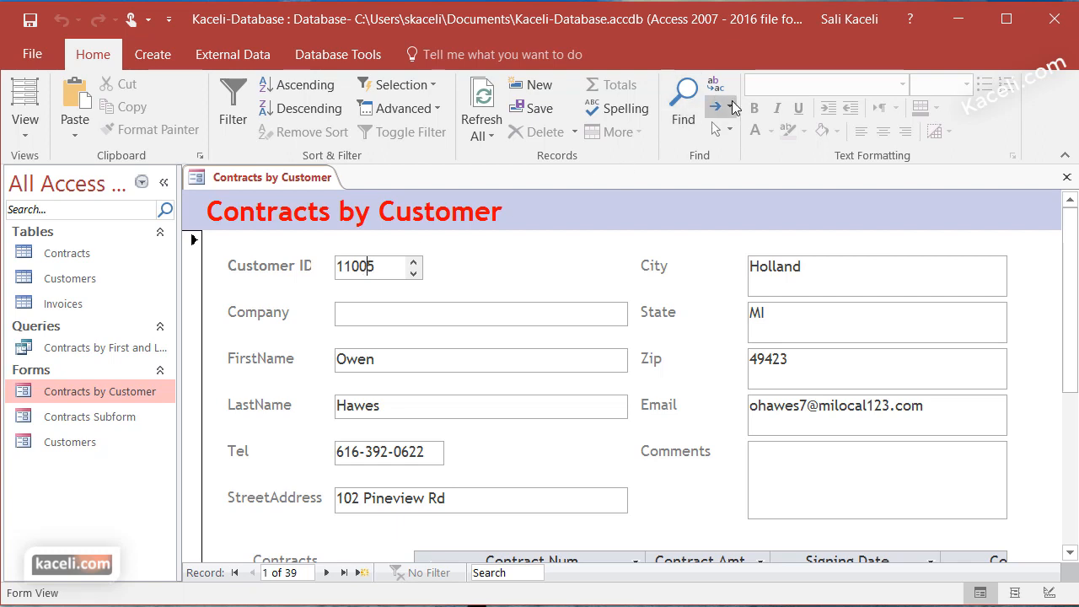
{"action": "left_click", "coordinate": [683, 93]}
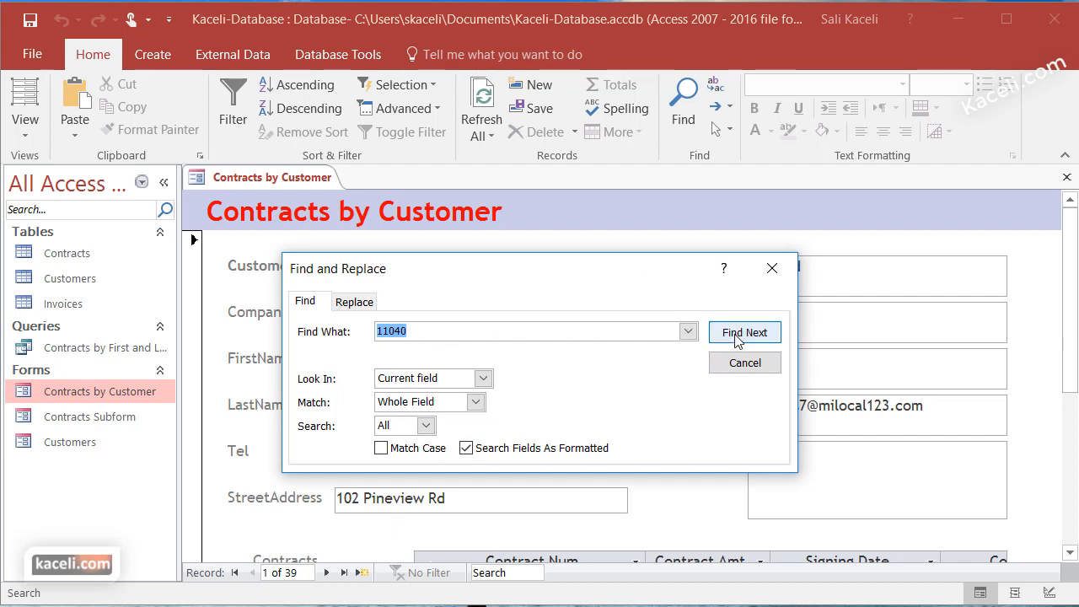
{"action": "left_click", "coordinate": [744, 331]}
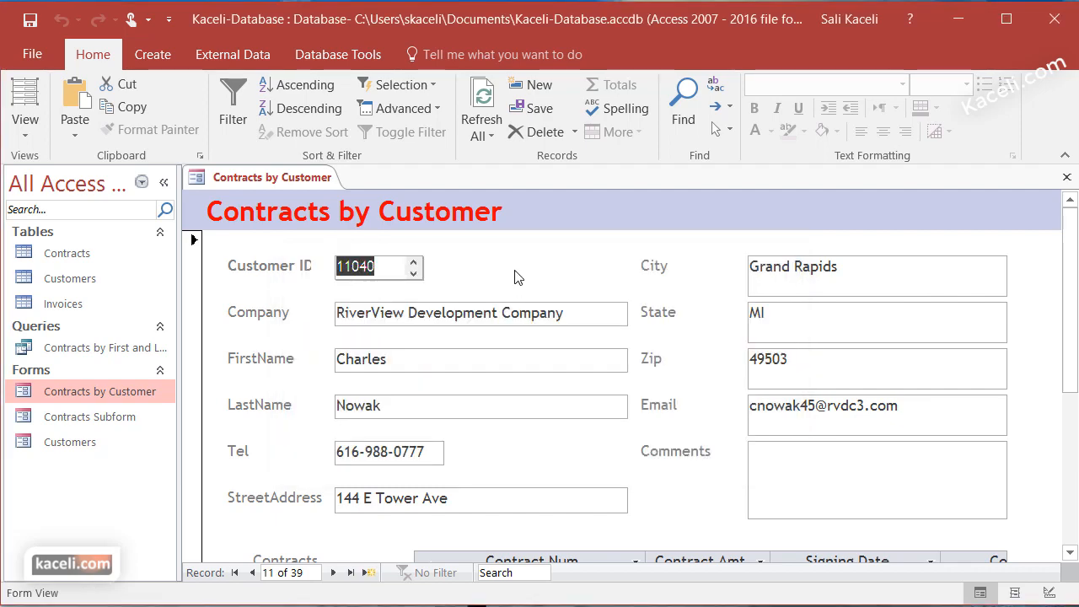
{"action": "scroll", "scroll_direction": "down", "scroll_amount": 3}
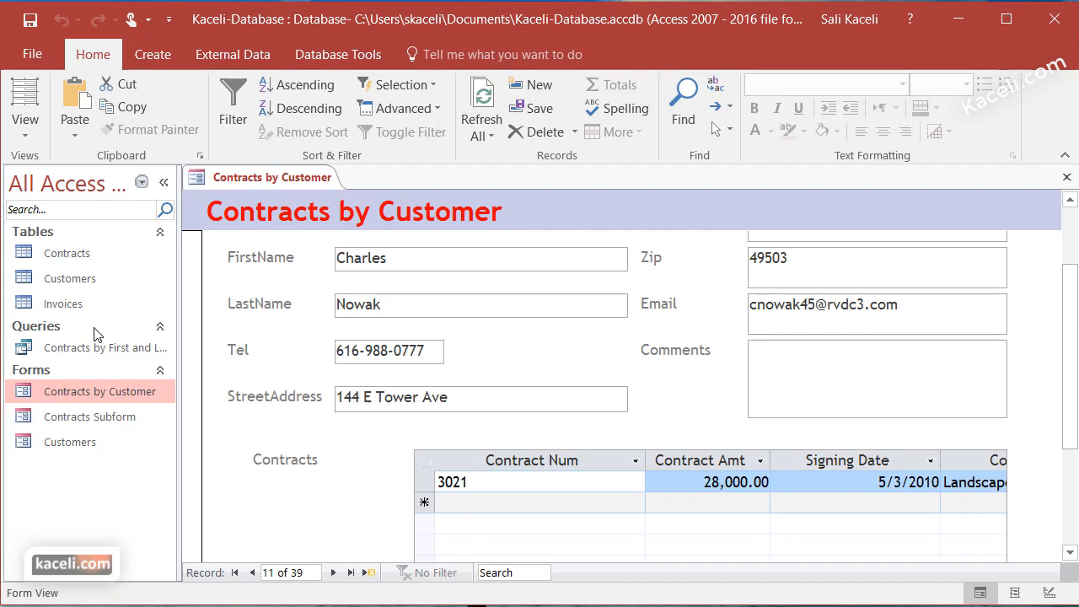
{"action": "mouse_move", "coordinate": [191, 380]}
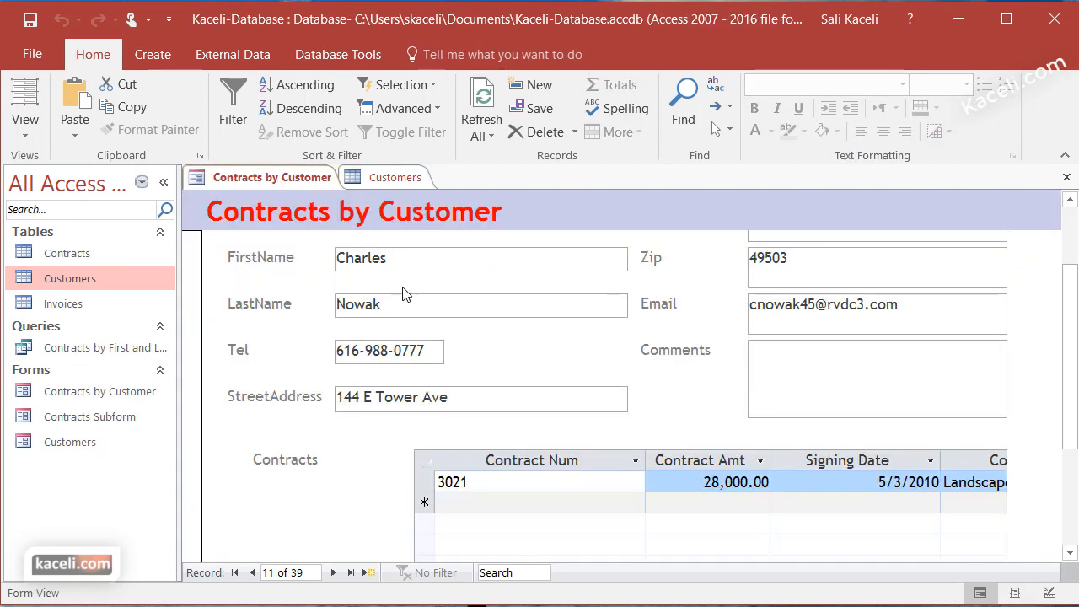
{"action": "left_click", "coordinate": [375, 258]}
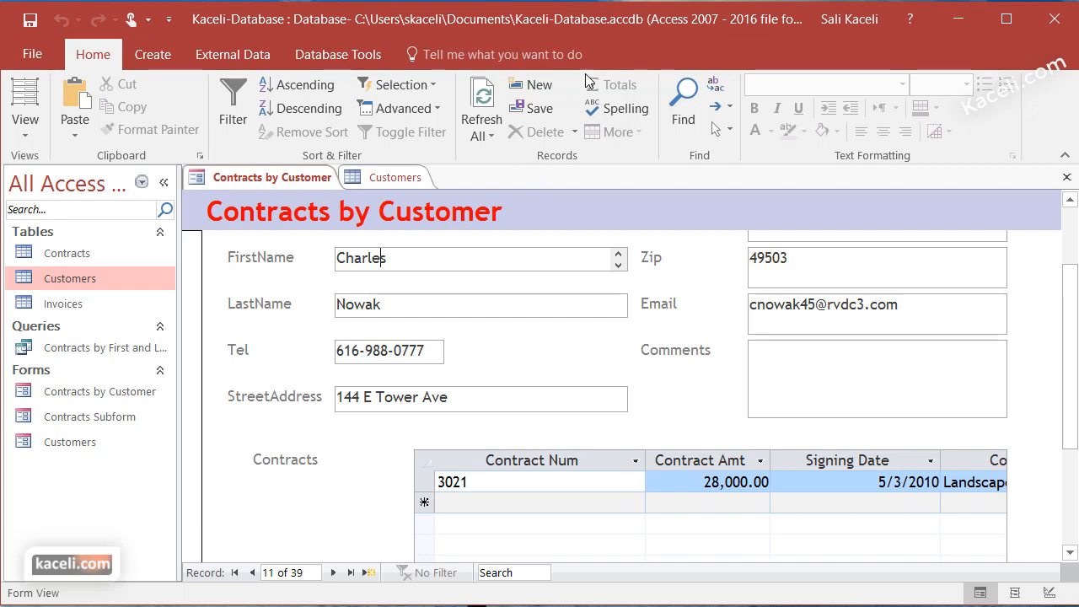
{"action": "left_click", "coordinate": [683, 97]}
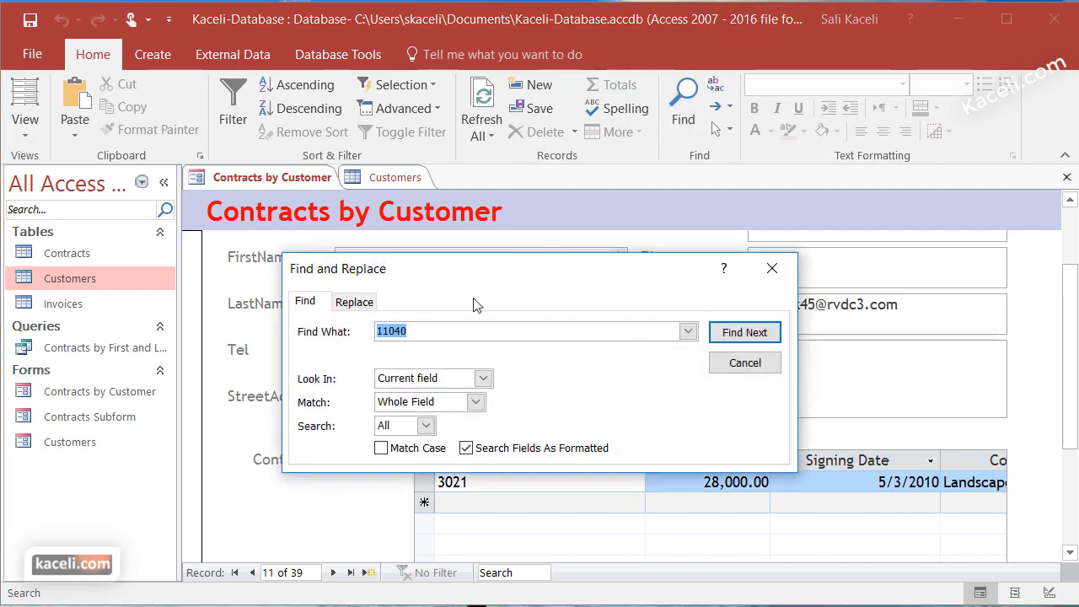
{"action": "type", "text": "michael"}
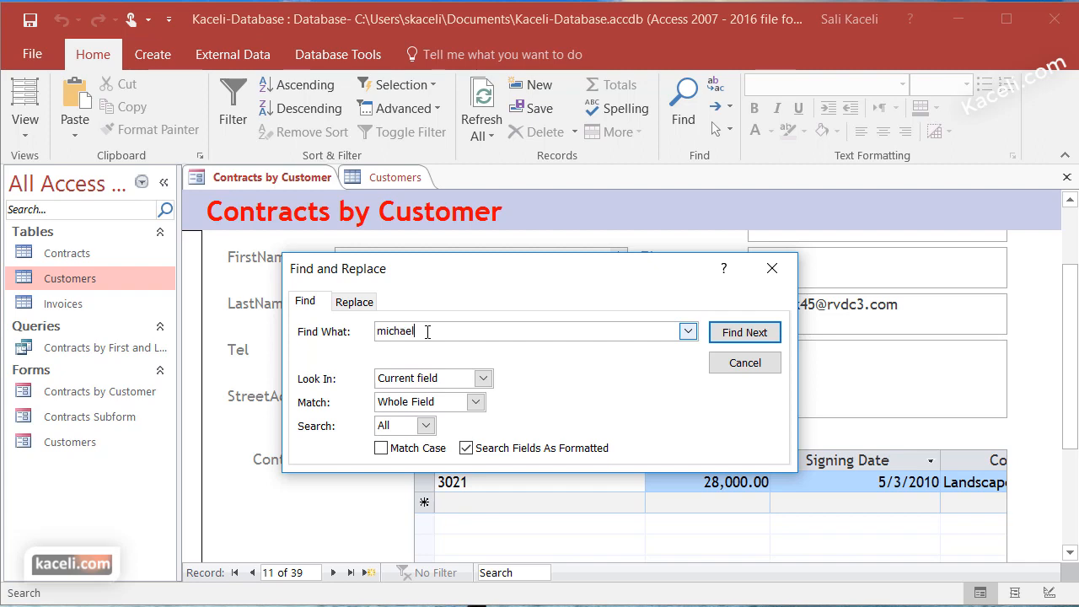
{"action": "left_click", "coordinate": [743, 332]}
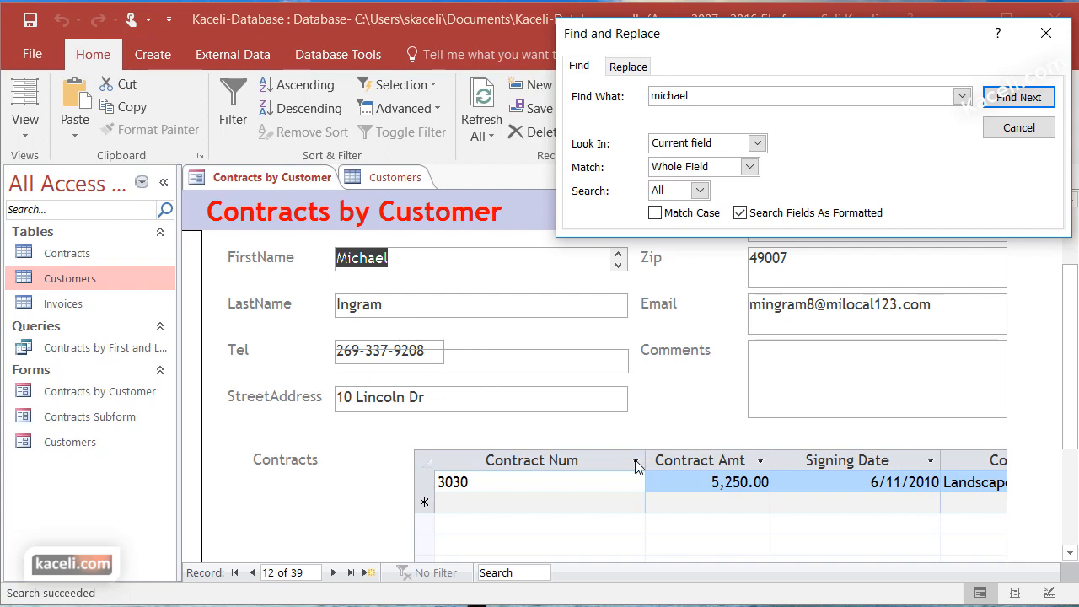
{"action": "mouse_move", "coordinate": [718, 412]}
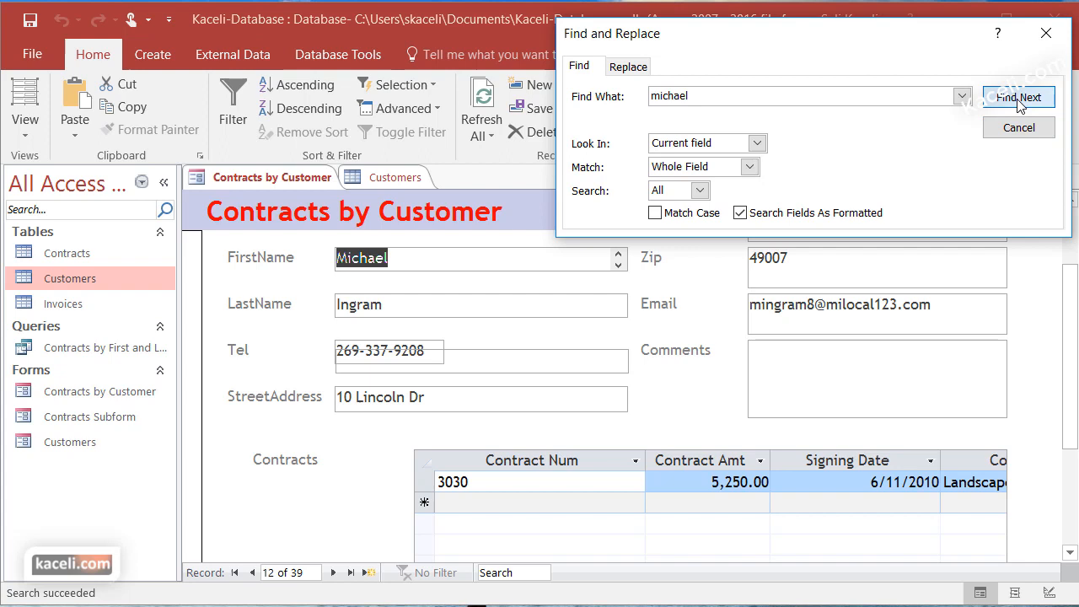
{"action": "left_click", "coordinate": [1018, 97]}
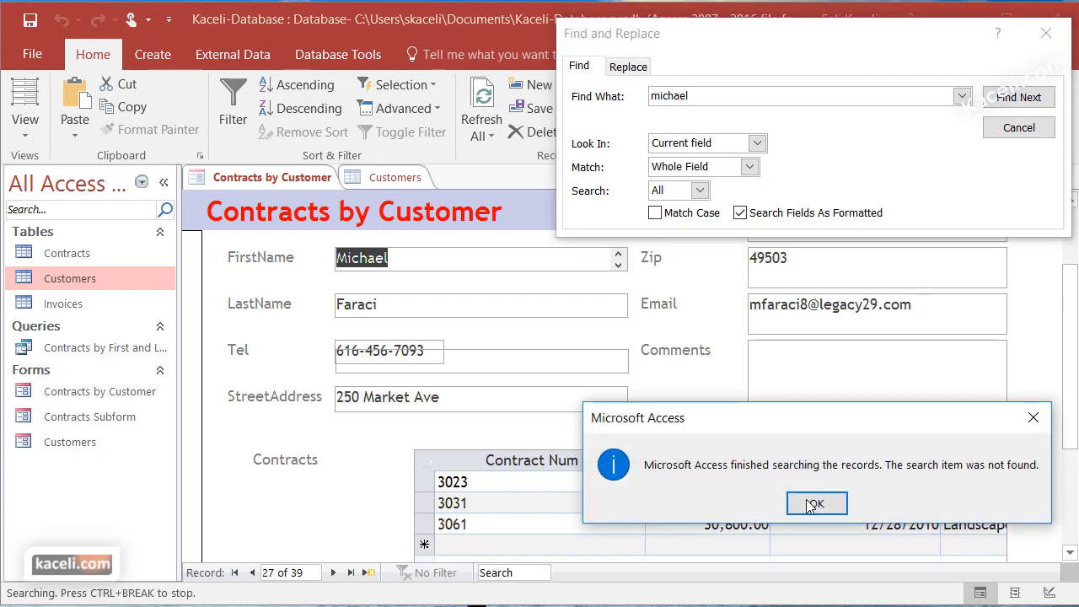
{"action": "left_click", "coordinate": [816, 504]}
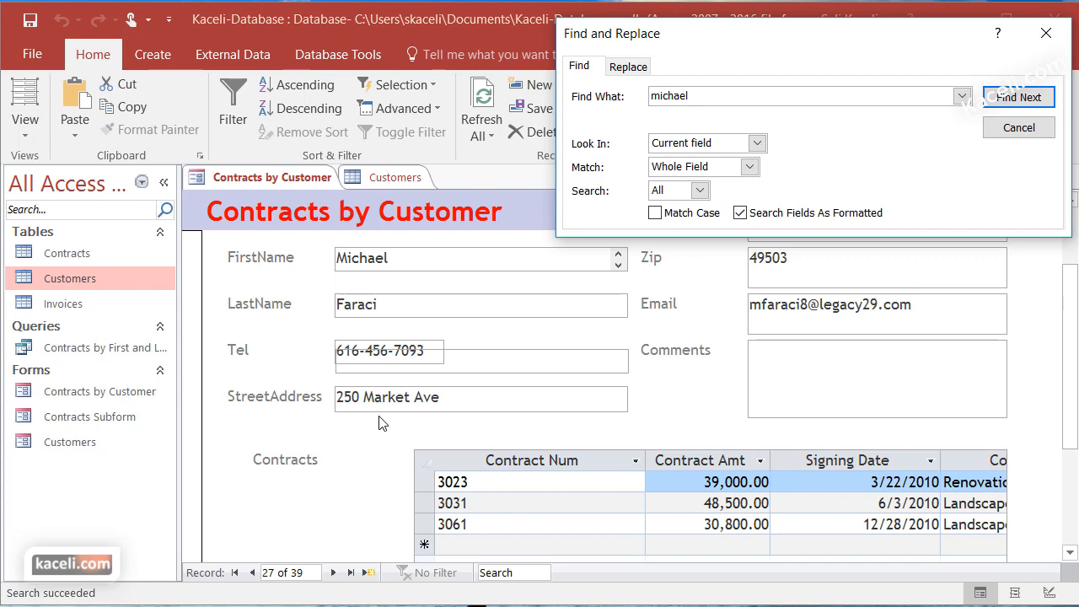
{"action": "left_click", "coordinate": [1018, 127]}
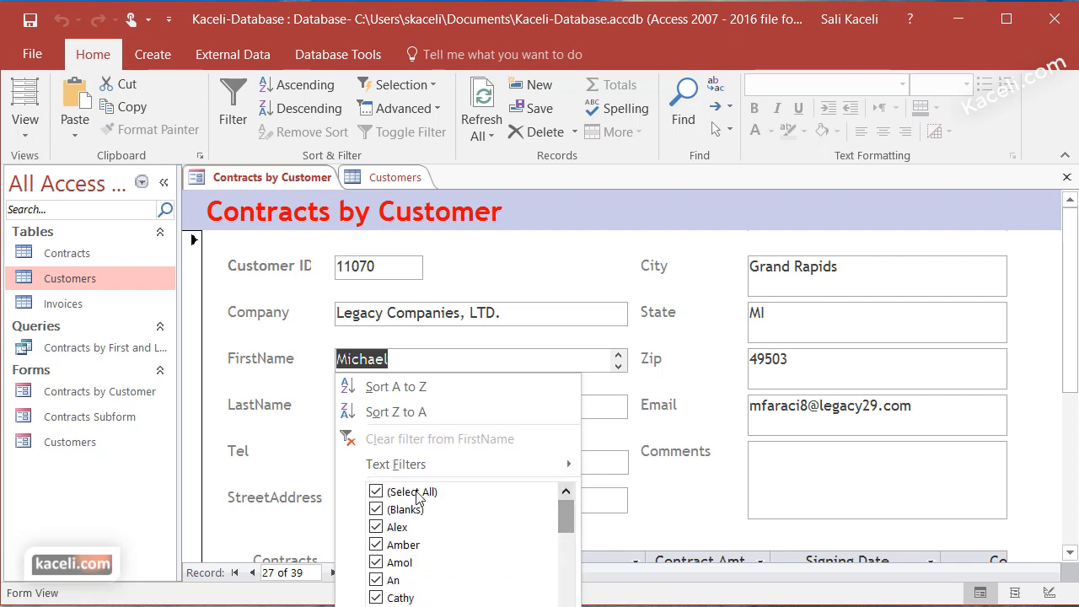
- Filter FirstName to John only, narrowing the form to three records
{"action": "left_click", "coordinate": [377, 491]}
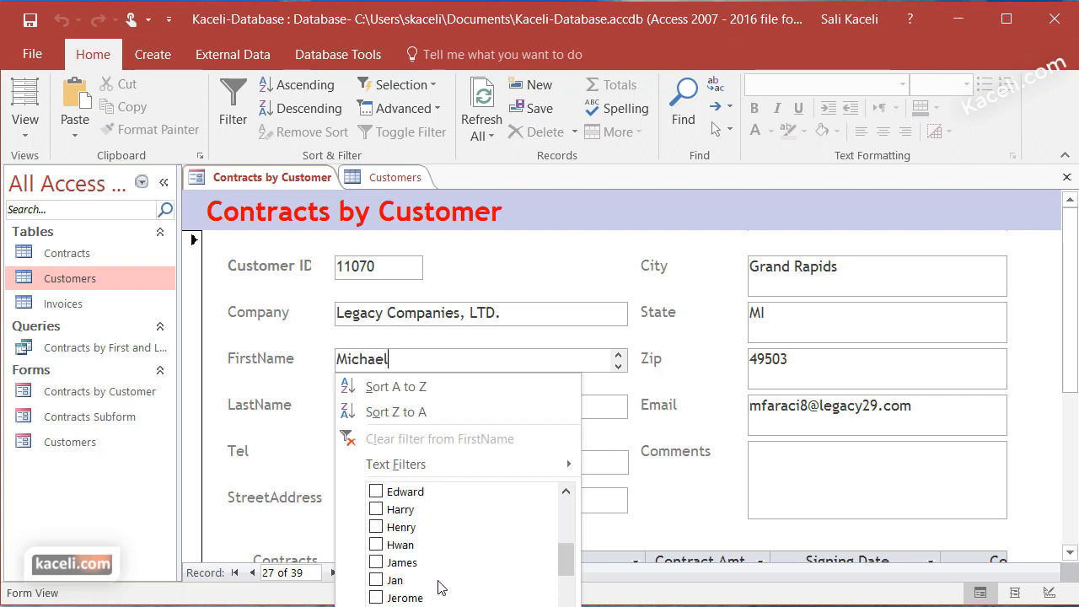
{"action": "scroll", "scroll_direction": "down", "scroll_amount": 3}
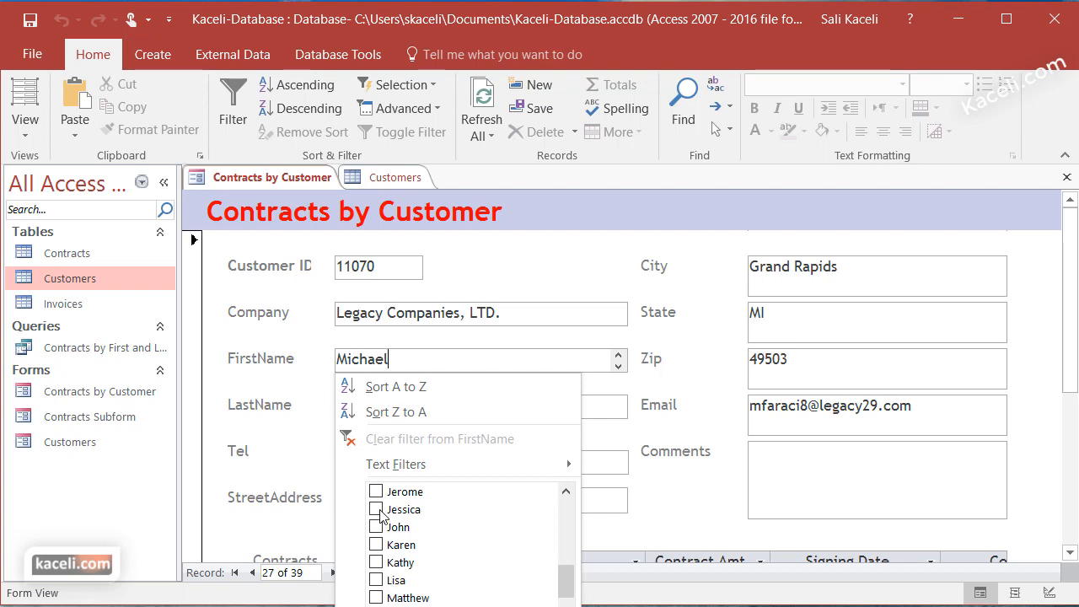
{"action": "left_click", "coordinate": [376, 510]}
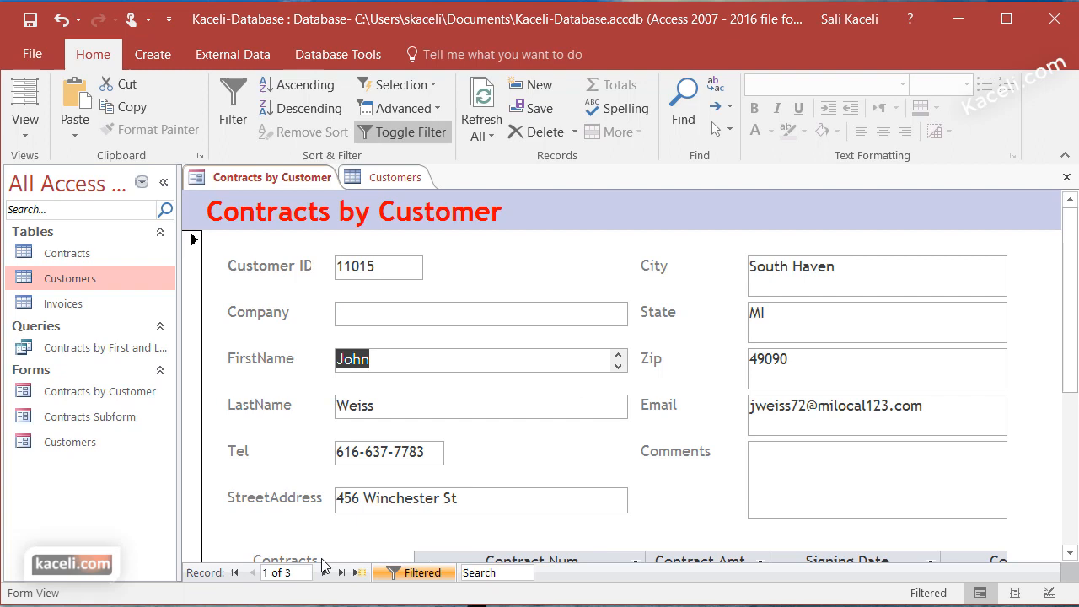
{"action": "mouse_move", "coordinate": [325, 573]}
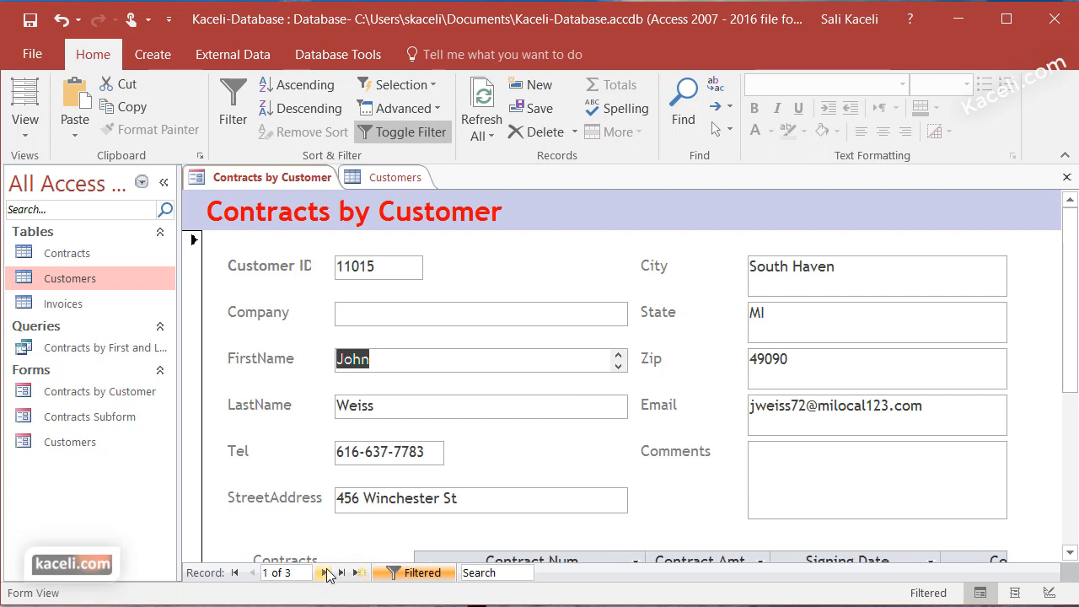
{"action": "left_click", "coordinate": [329, 573]}
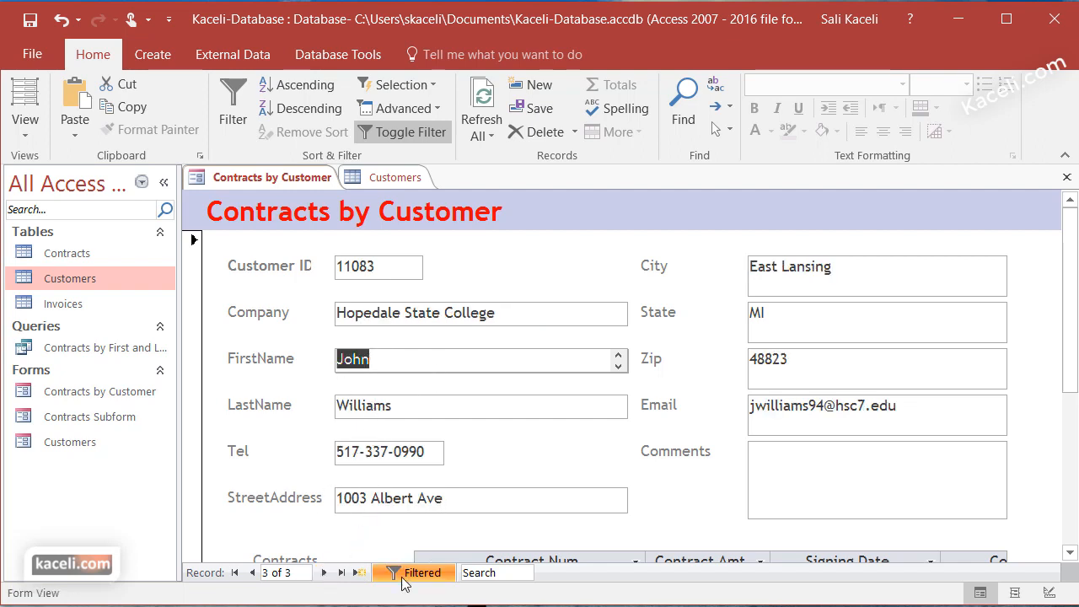
{"action": "mouse_move", "coordinate": [414, 572]}
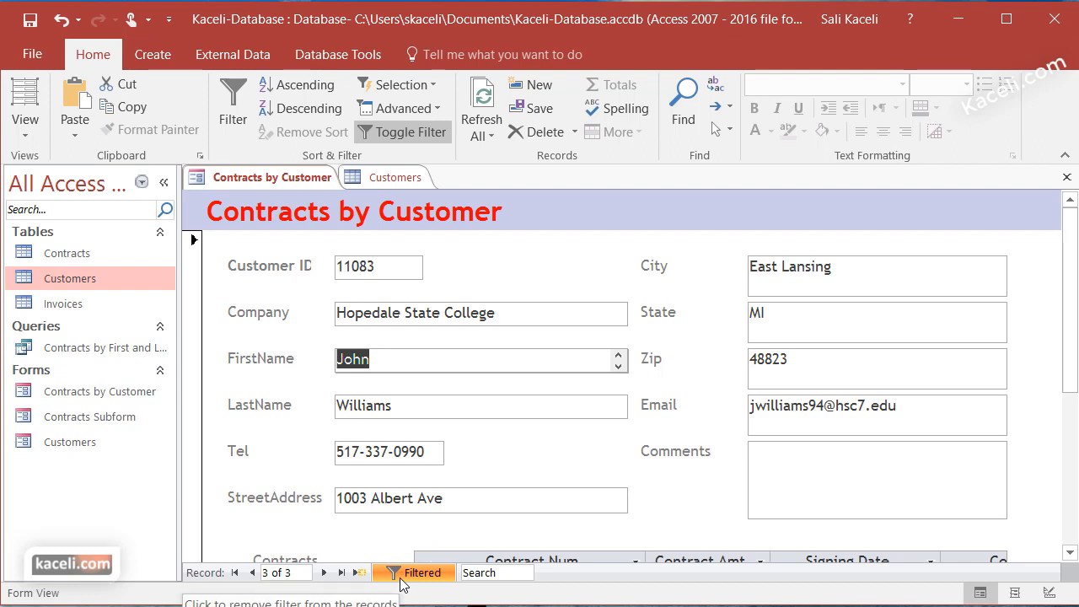
{"action": "mouse_move", "coordinate": [430, 573]}
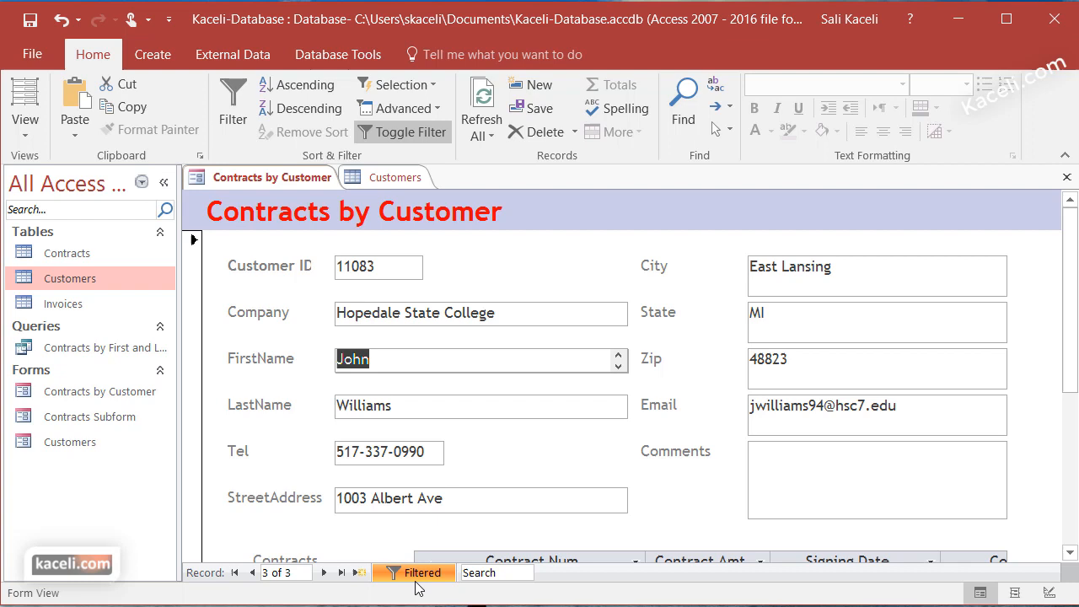
{"action": "mouse_move", "coordinate": [413, 573]}
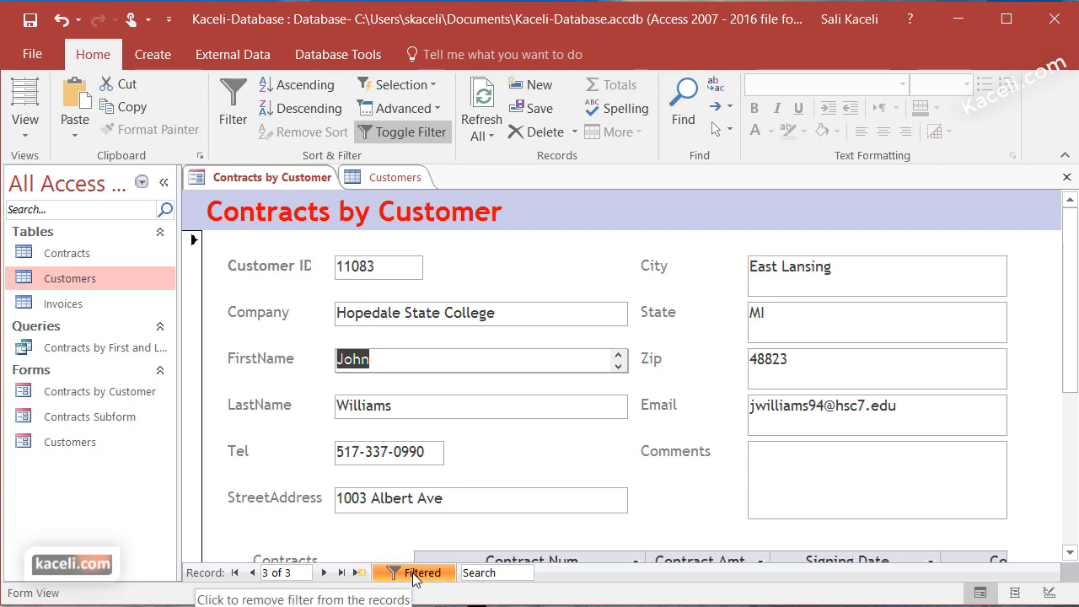
{"action": "left_click", "coordinate": [413, 572]}
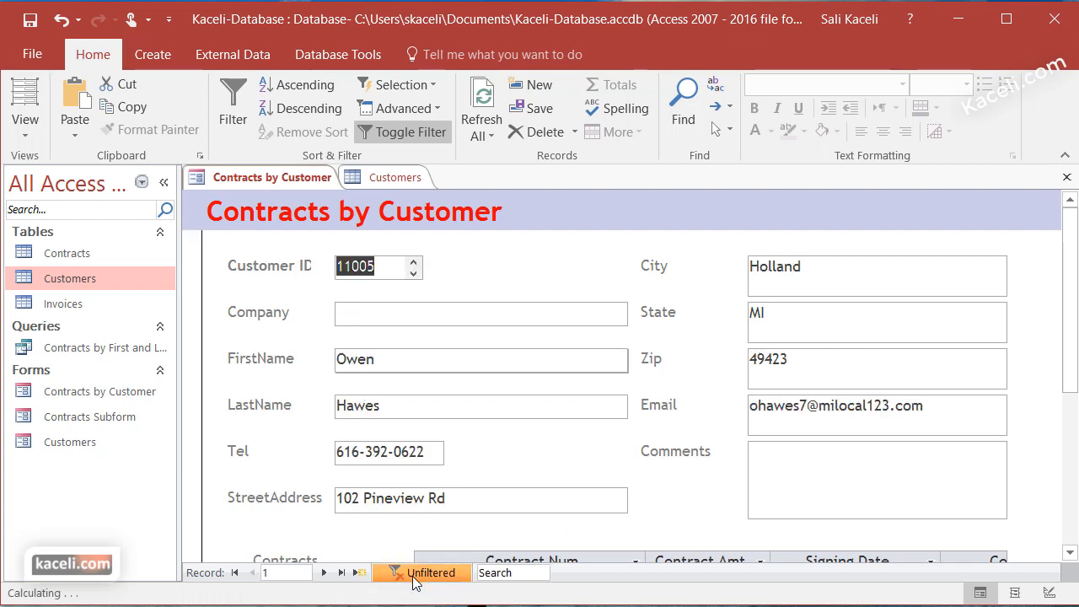
{"action": "left_click", "coordinate": [422, 573]}
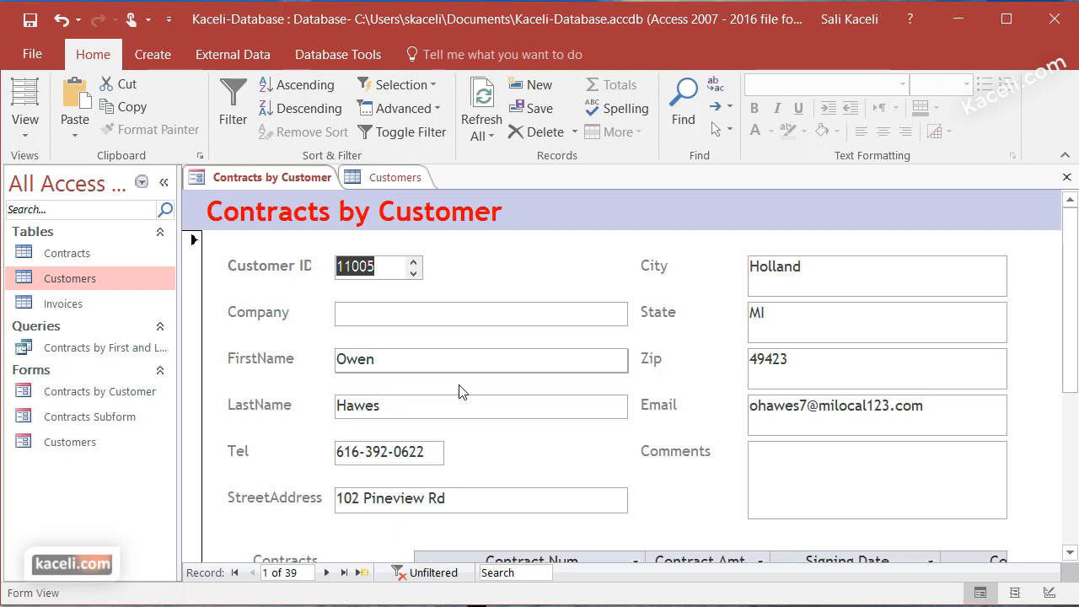
{"action": "mouse_move", "coordinate": [577, 31]}
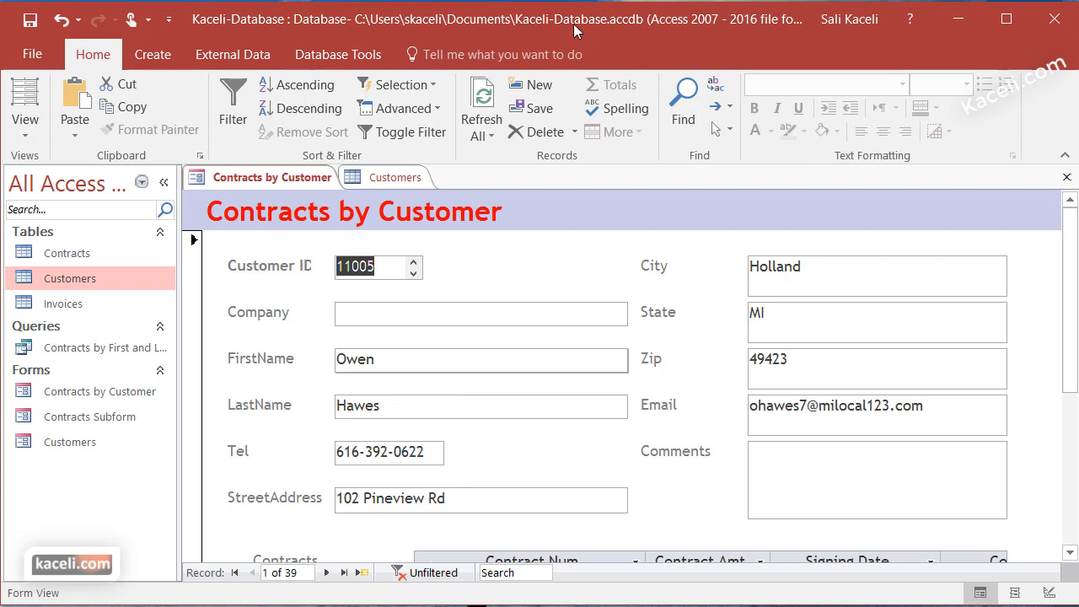
{"action": "mouse_move", "coordinate": [683, 101]}
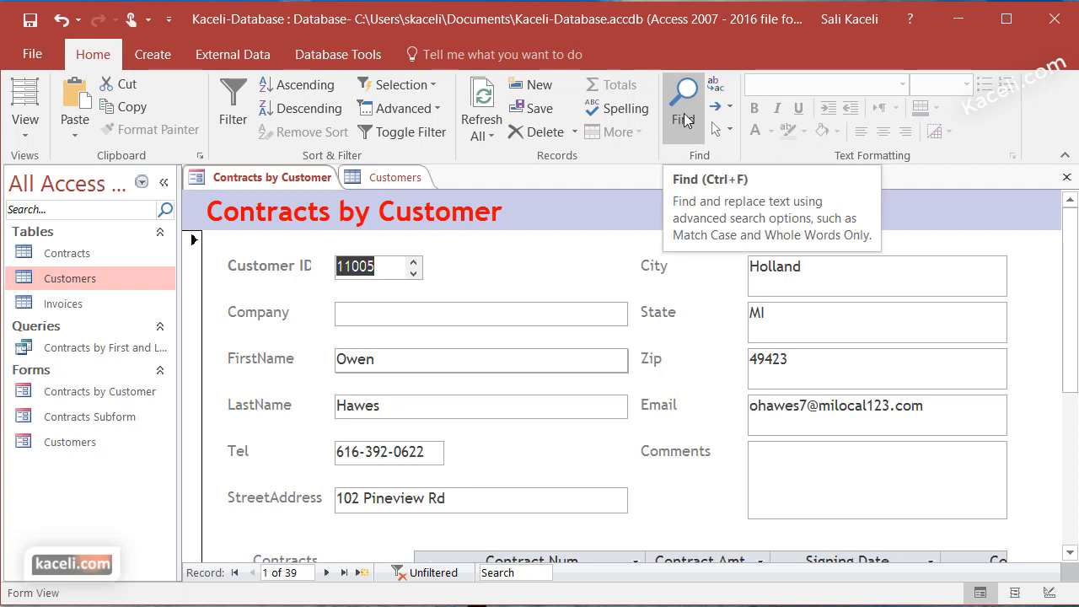
{"action": "mouse_move", "coordinate": [234, 92]}
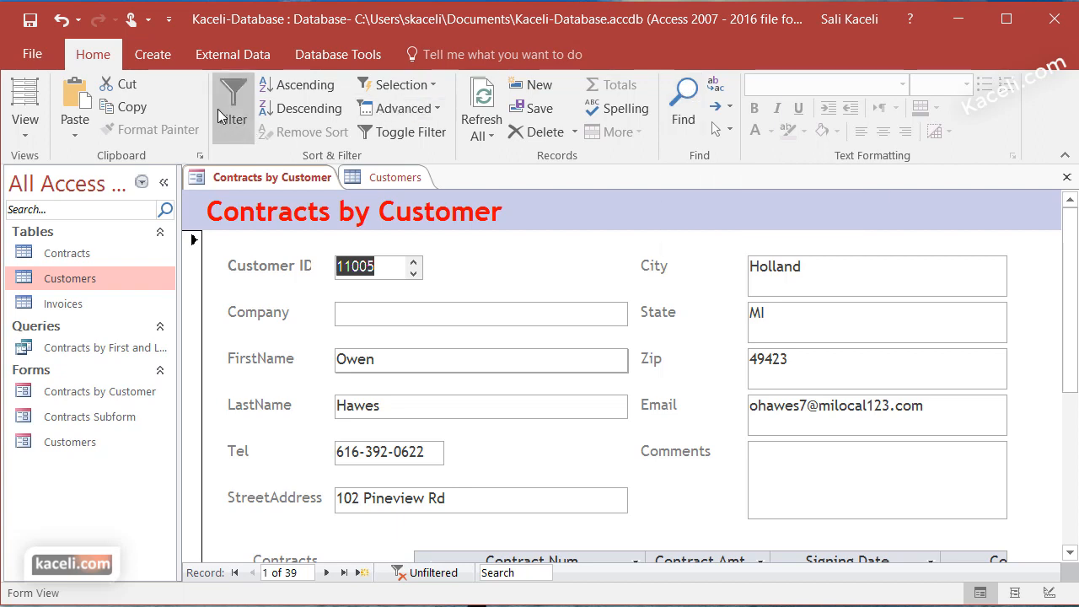